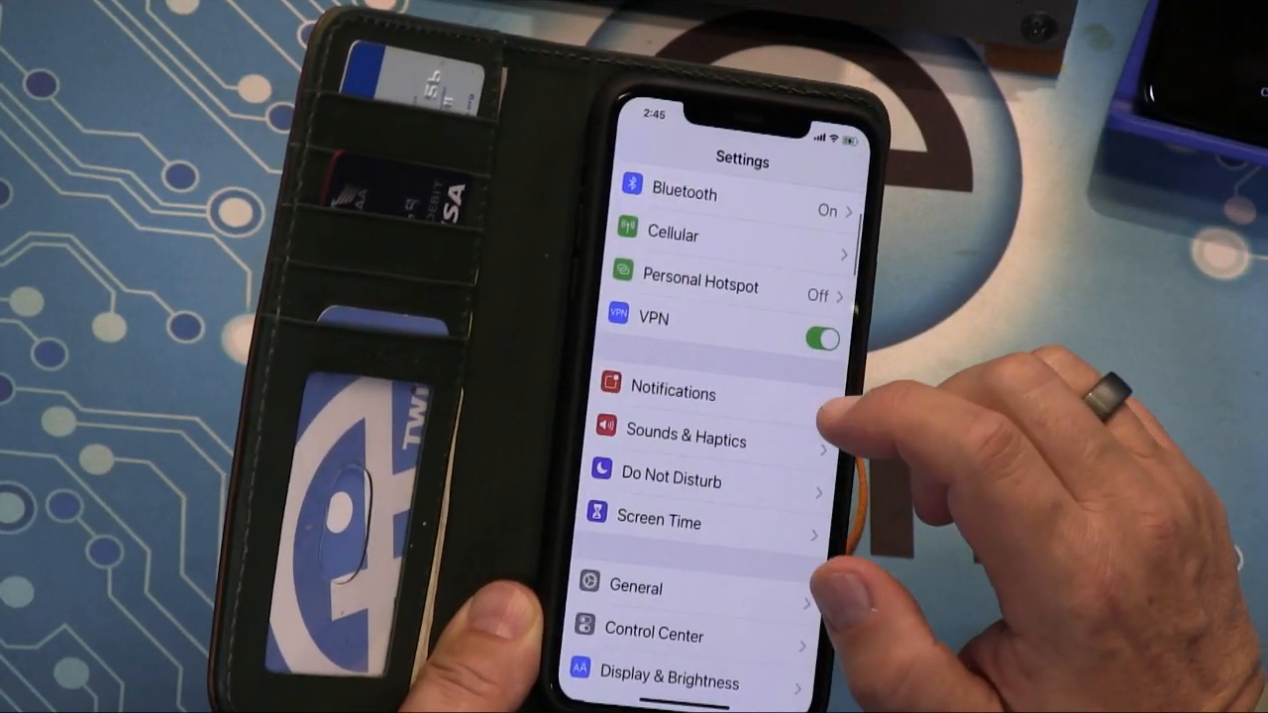
- In Sounds & Haptics > Ringtone, choose DoinTheTWiTv2 in place of Fanfare for the Common Man
{"action": "left_click", "coordinate": [685, 440]}
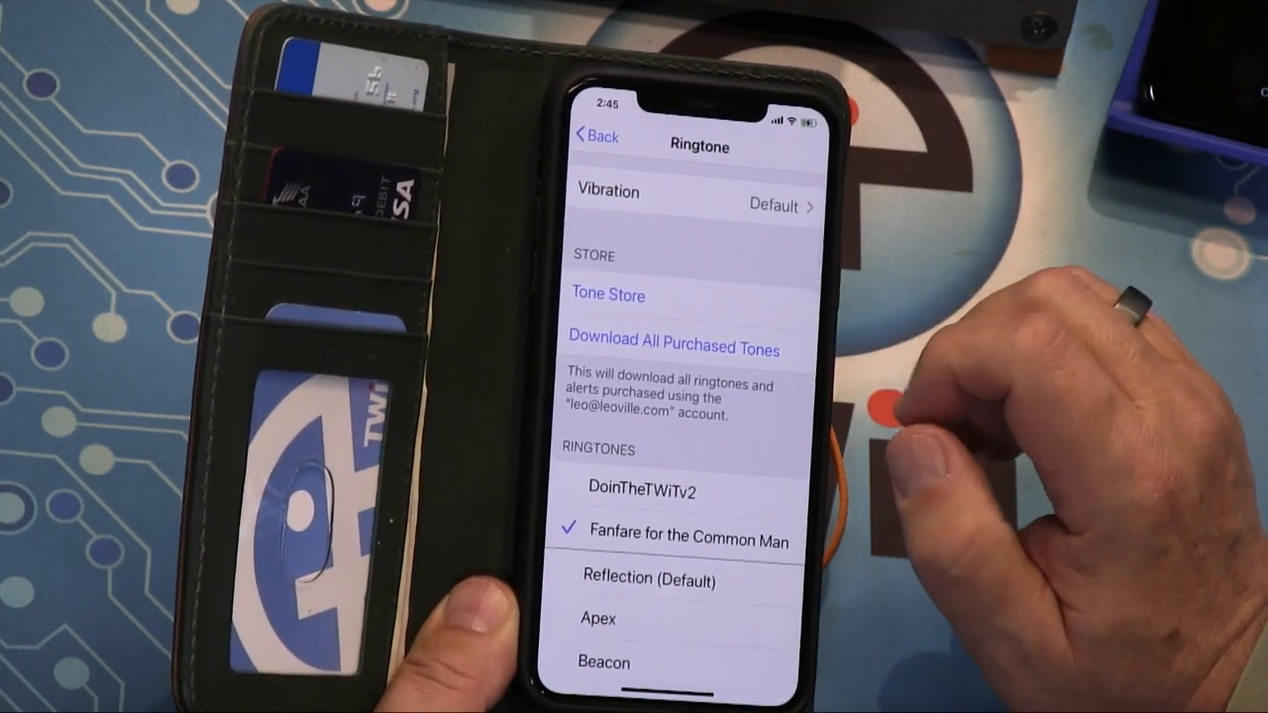
{"action": "scroll", "scroll_direction": "down", "scroll_amount": 3}
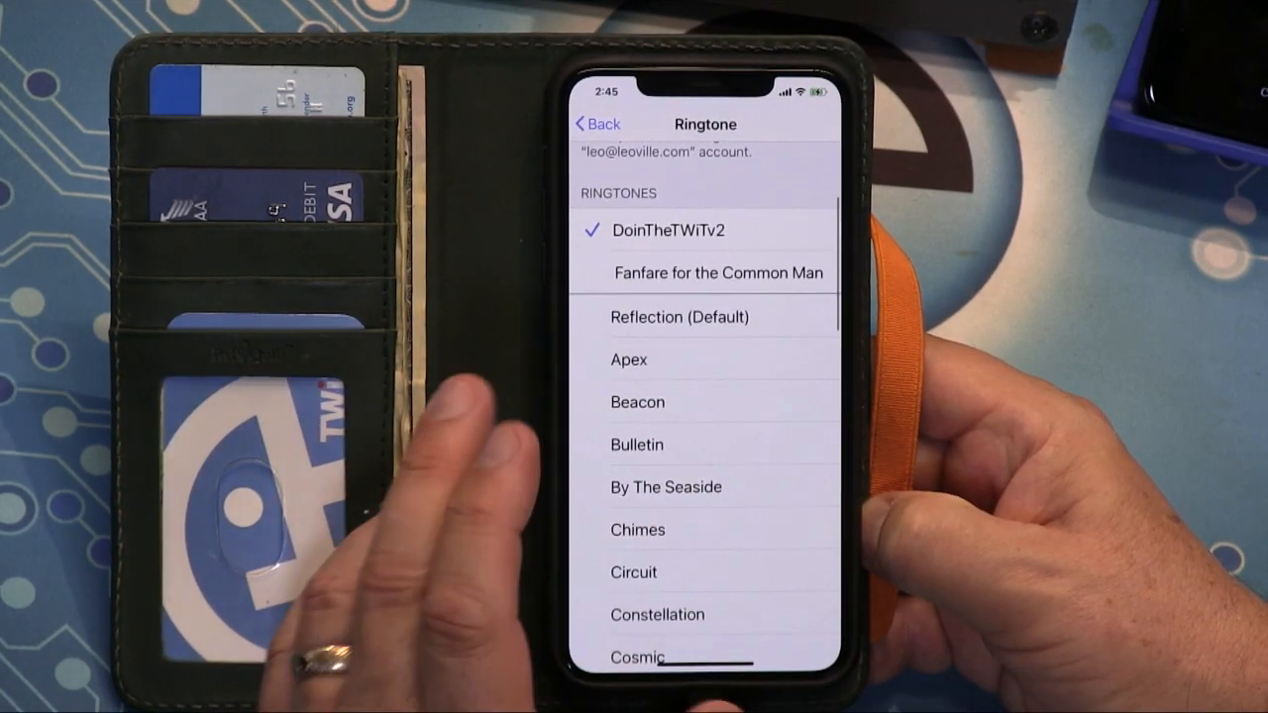
{"action": "scroll", "scroll_direction": "down", "scroll_amount": 3}
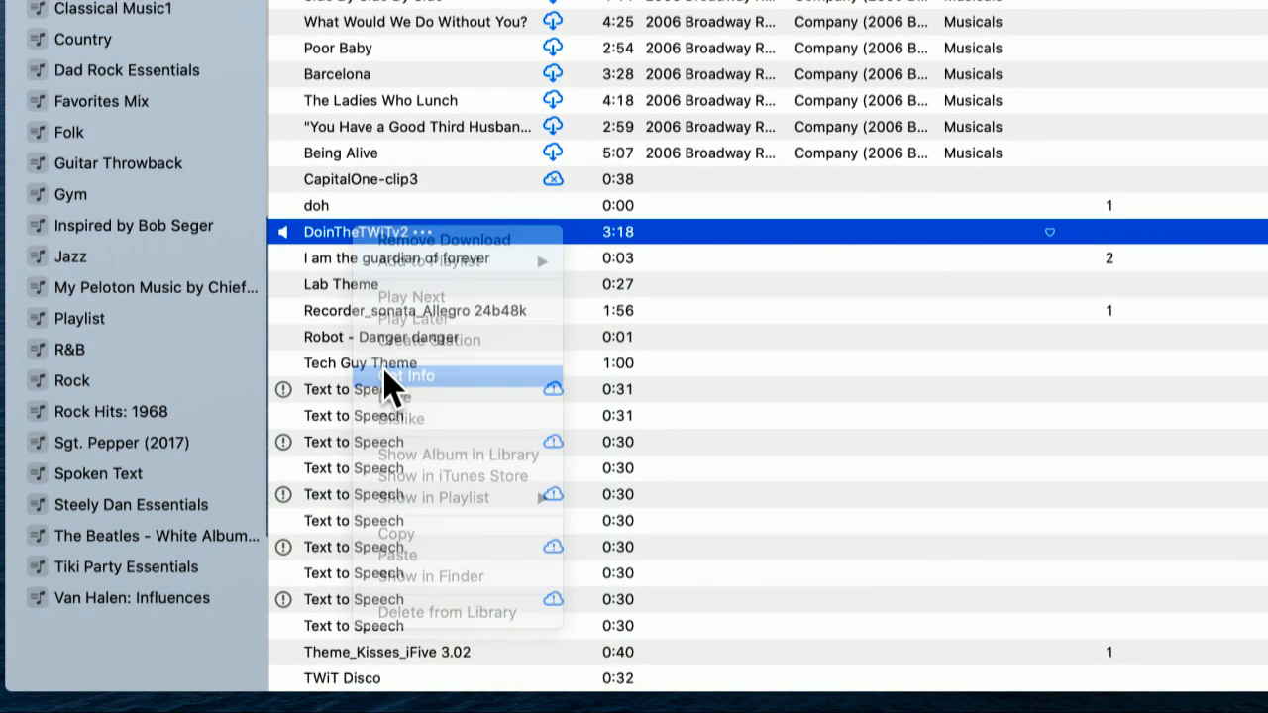
- Create an AAC version of DoinTheTWiTv2 and drag TWiT Ringtone.m4r onto the iPhone
{"action": "left_click", "coordinate": [412, 376]}
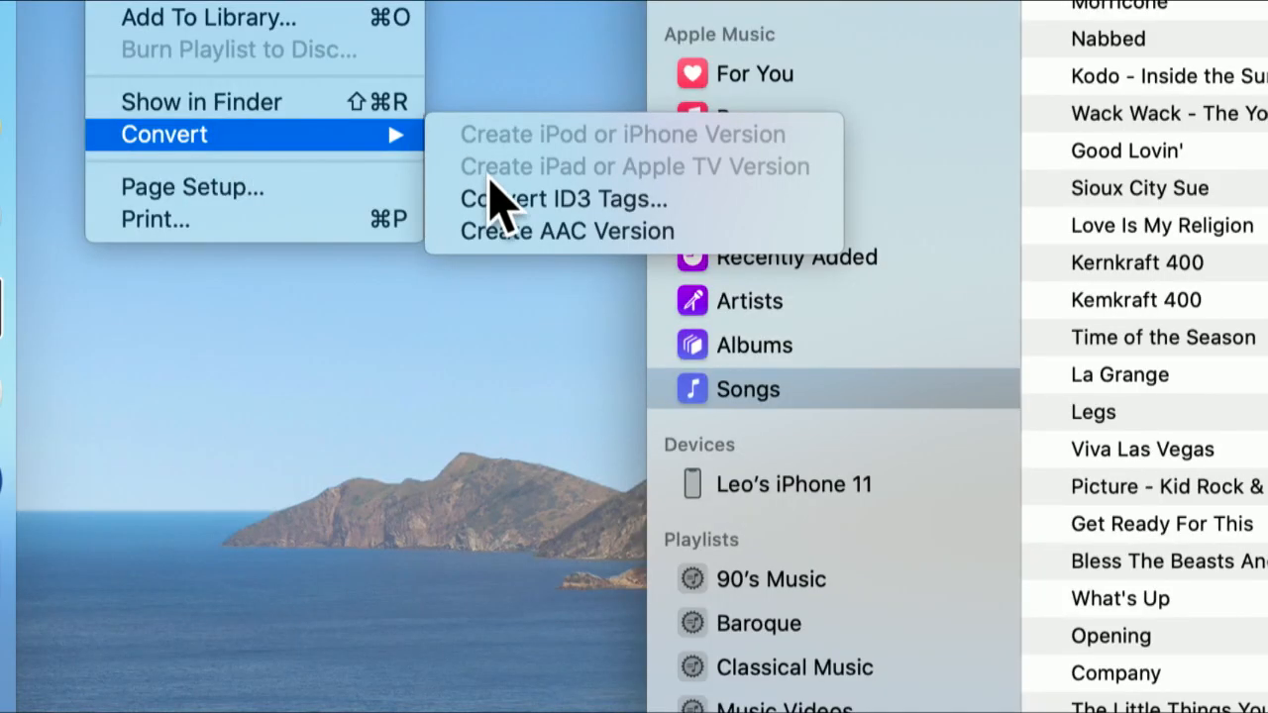
{"action": "mouse_move", "coordinate": [535, 230]}
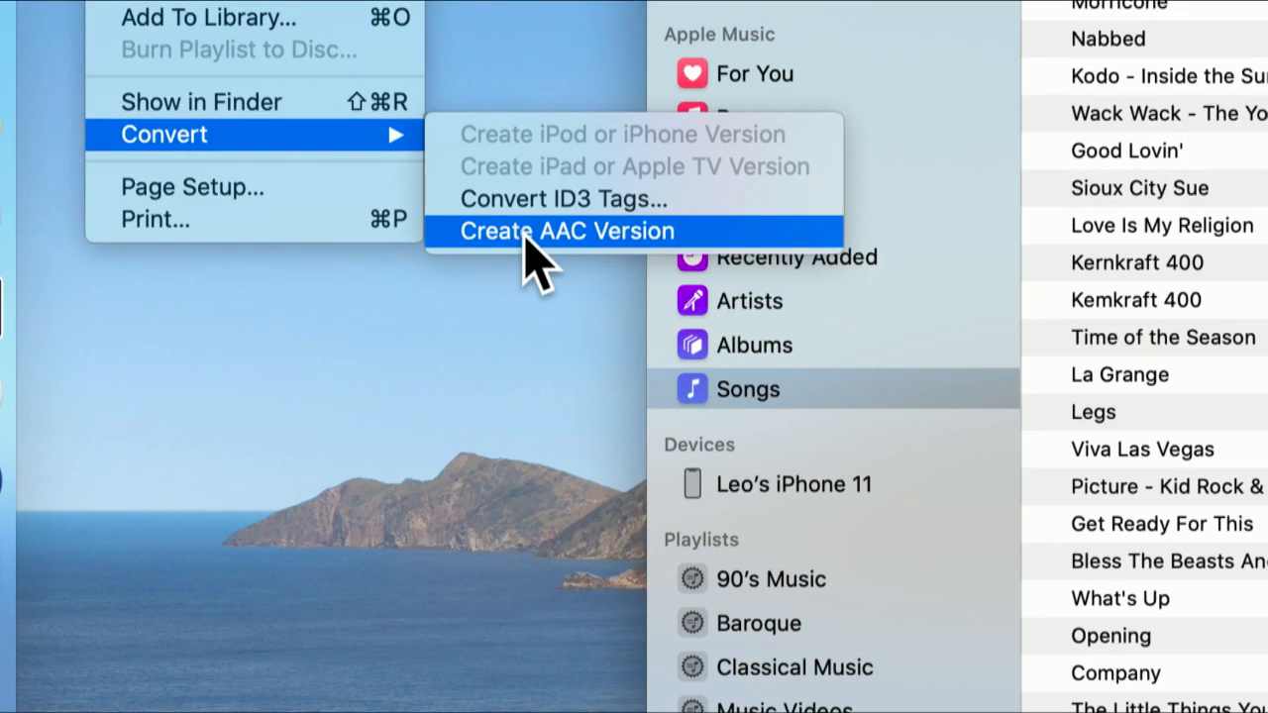
{"action": "left_click", "coordinate": [564, 230]}
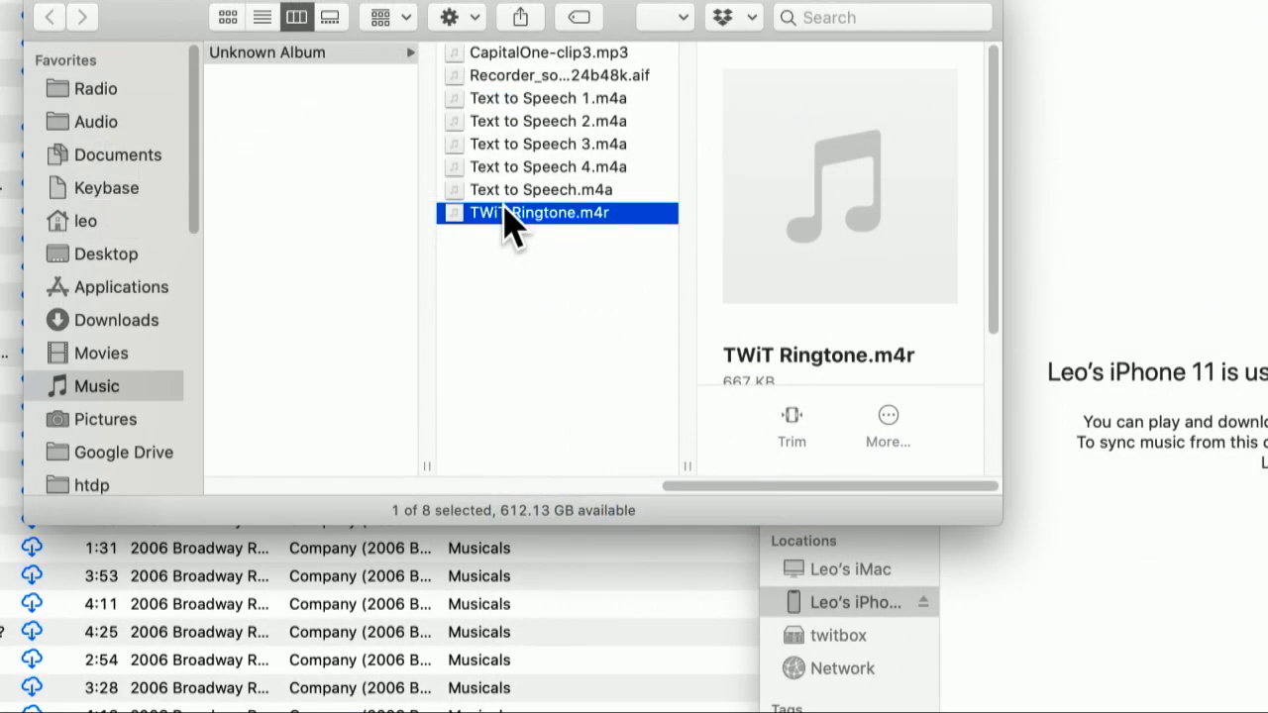
{"action": "left_click_drag", "start_coordinate": [555, 214], "coordinate": [1099, 218]}
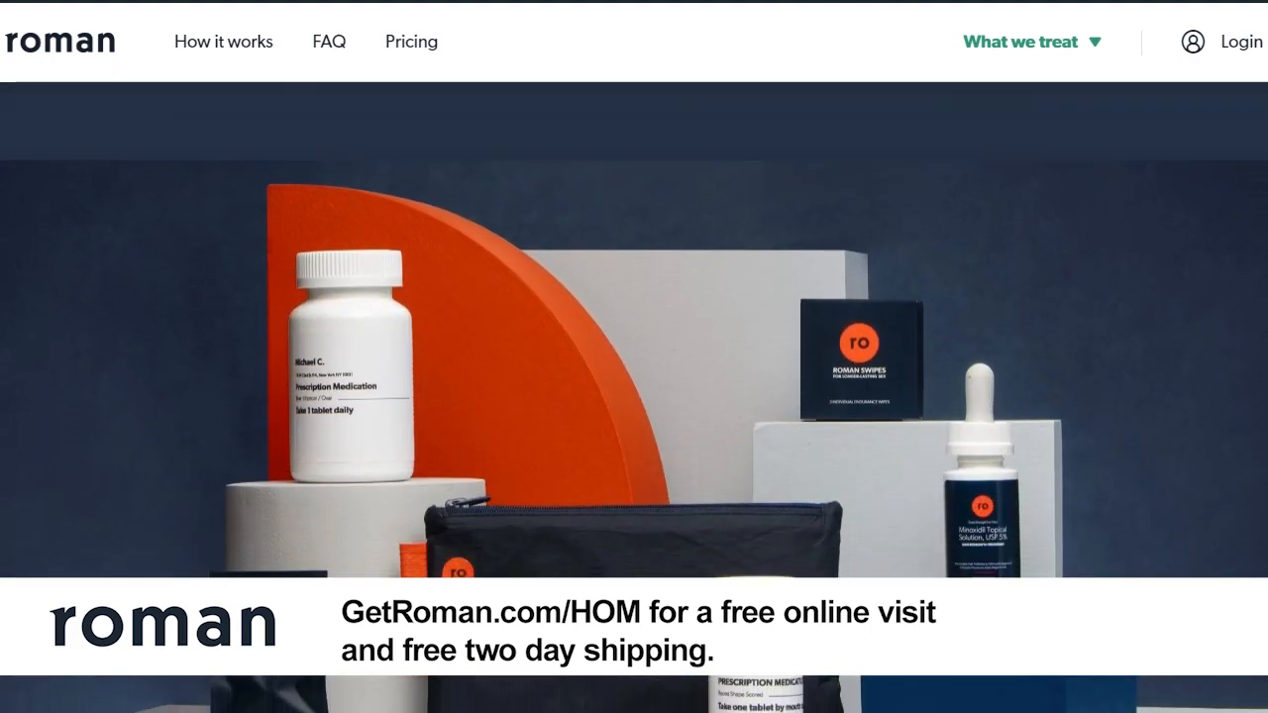
{"action": "scroll", "scroll_direction": "down", "scroll_amount": 3}
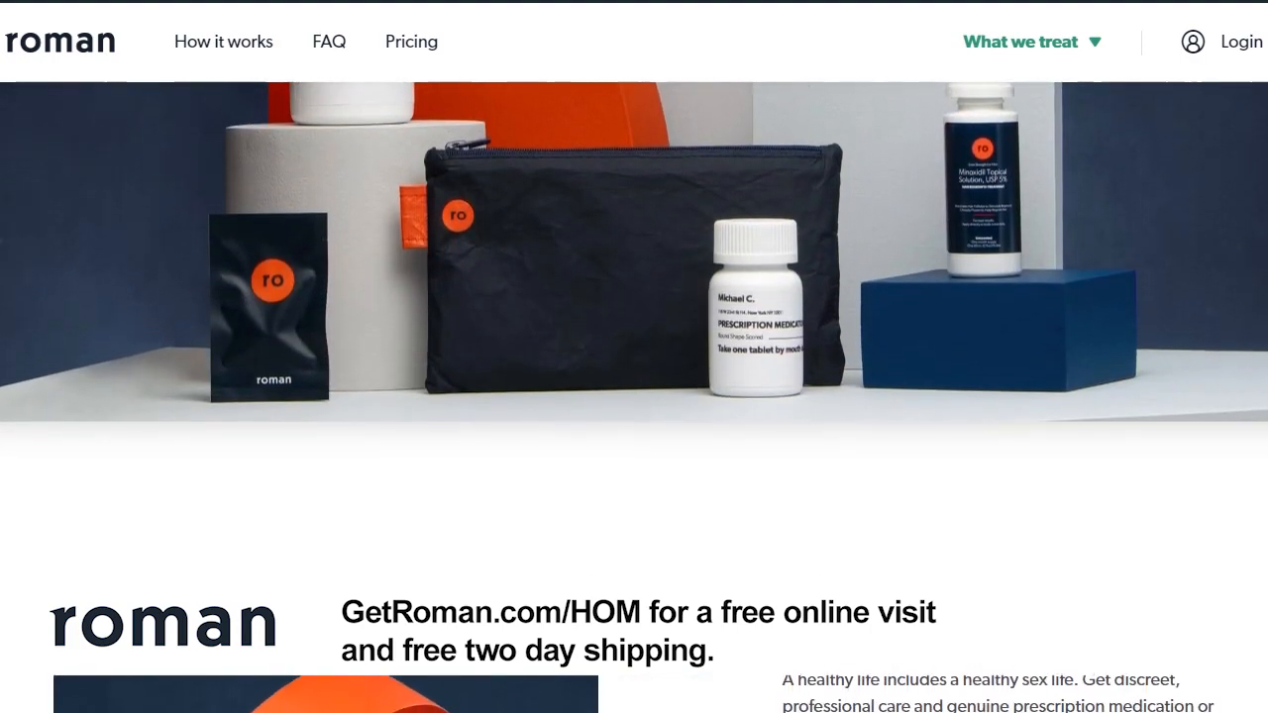
{"action": "scroll", "scroll_direction": "down", "scroll_amount": 3}
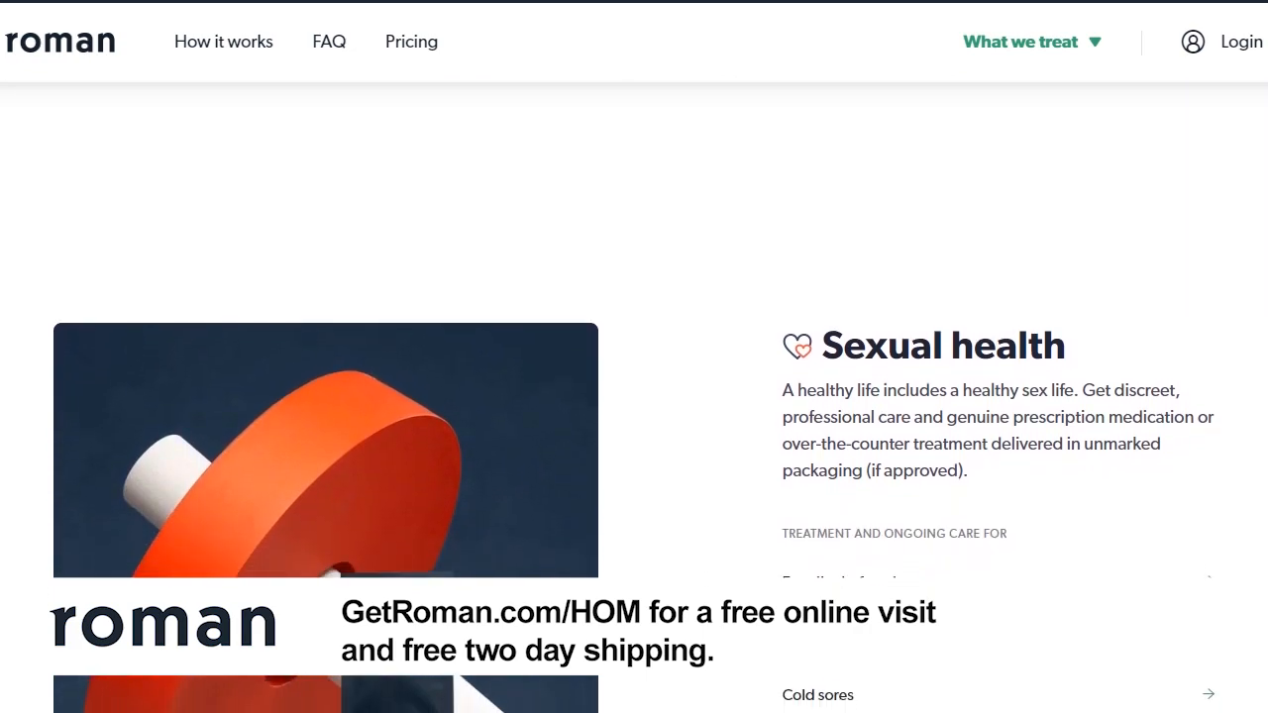
{"action": "scroll", "scroll_direction": "down", "scroll_amount": 3}
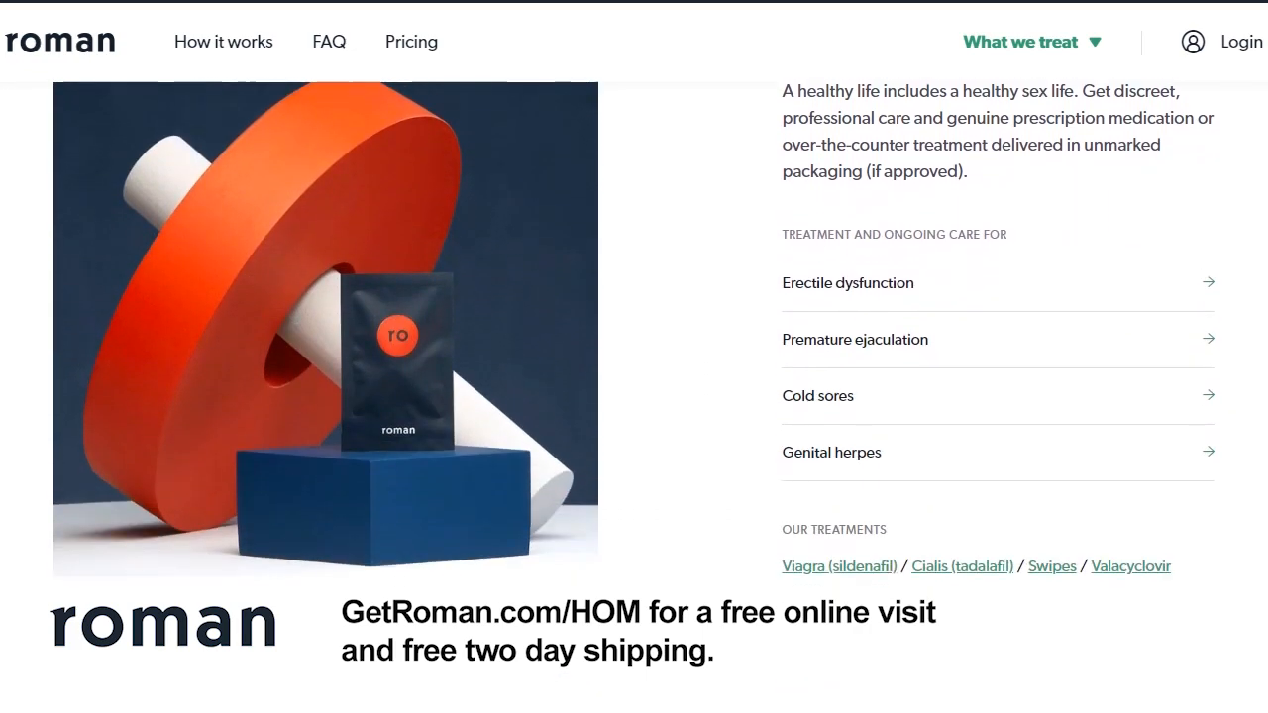
{"action": "scroll", "scroll_direction": "down", "scroll_amount": 3}
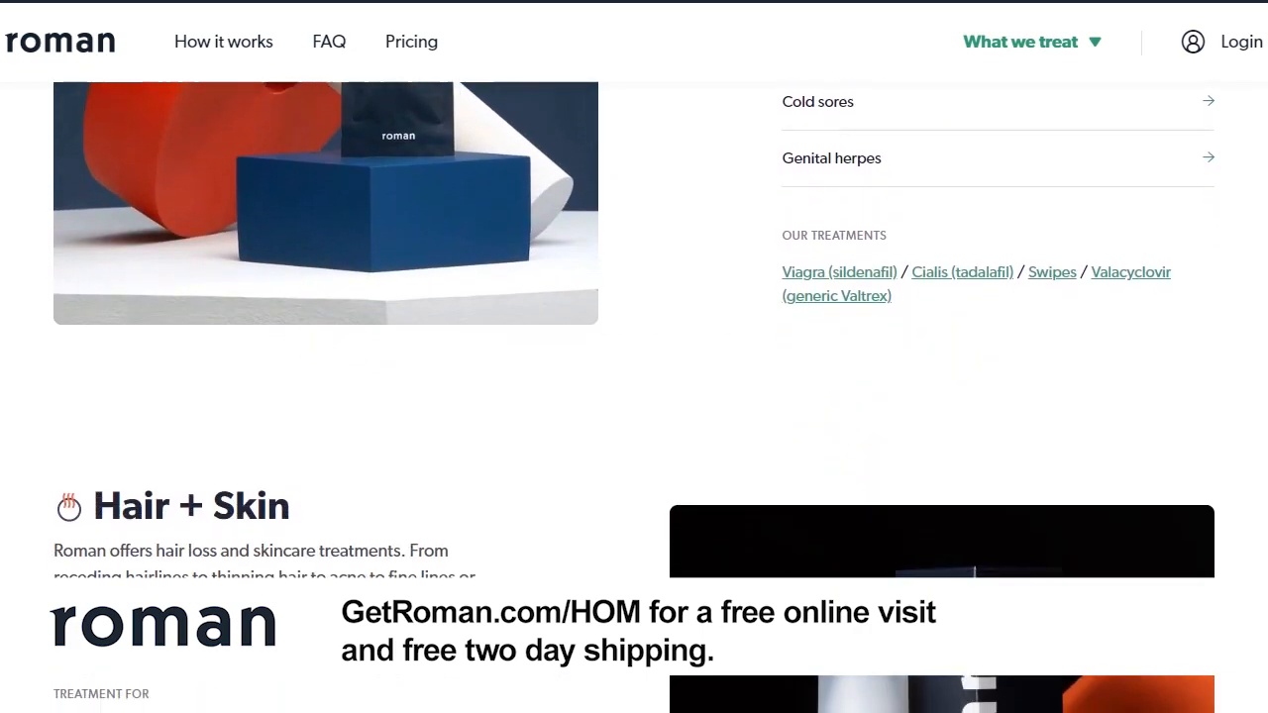
{"action": "scroll", "scroll_direction": "down", "scroll_amount": 3}
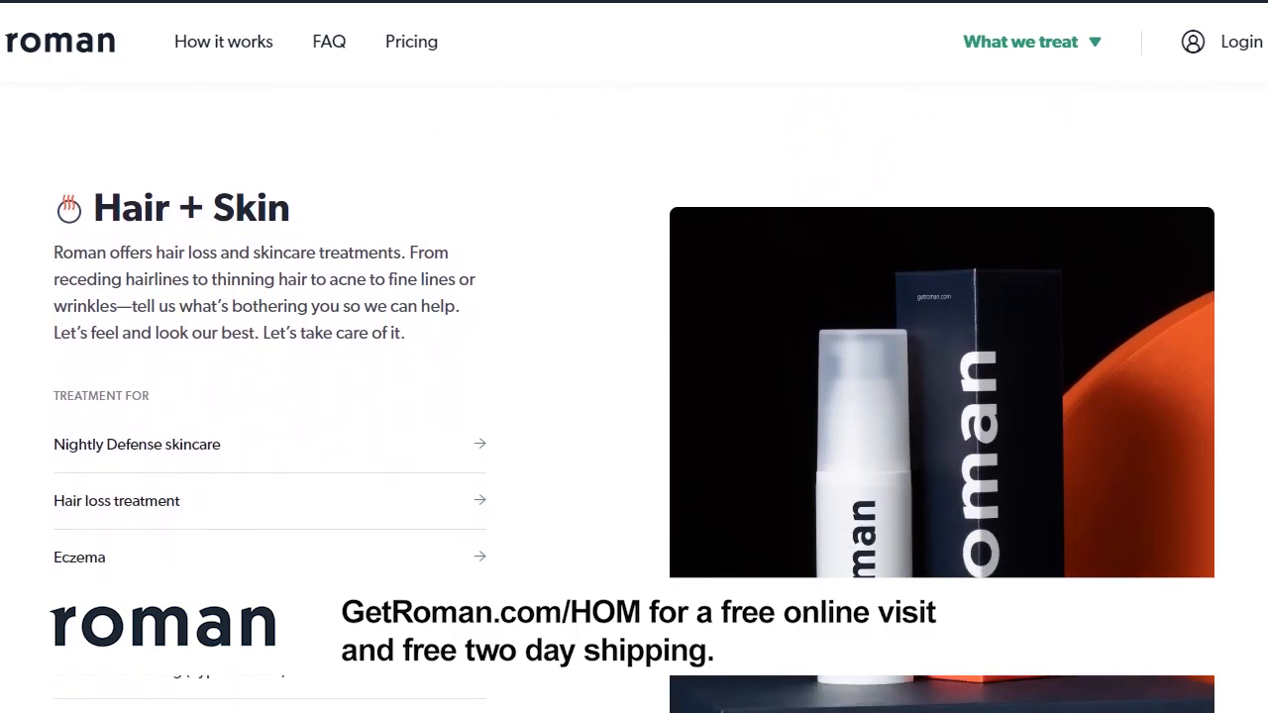
{"action": "scroll", "scroll_direction": "down", "scroll_amount": 3}
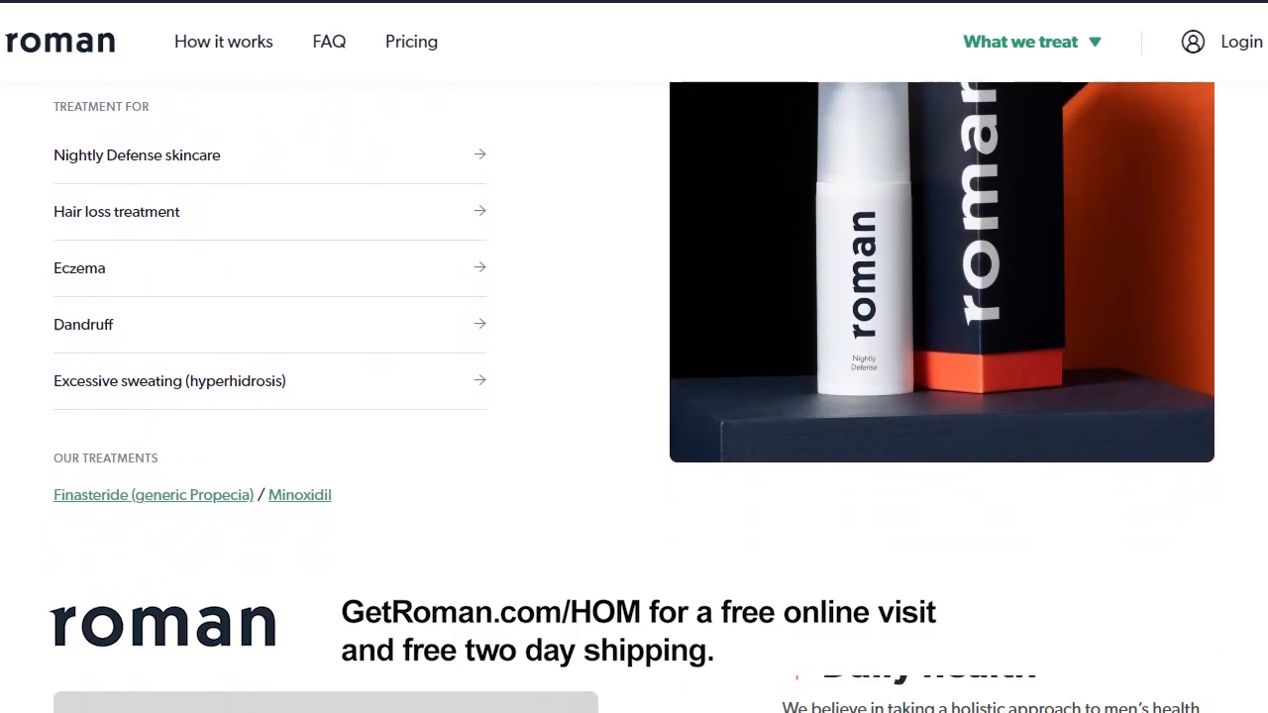
{"action": "scroll", "scroll_direction": "down", "scroll_amount": 3}
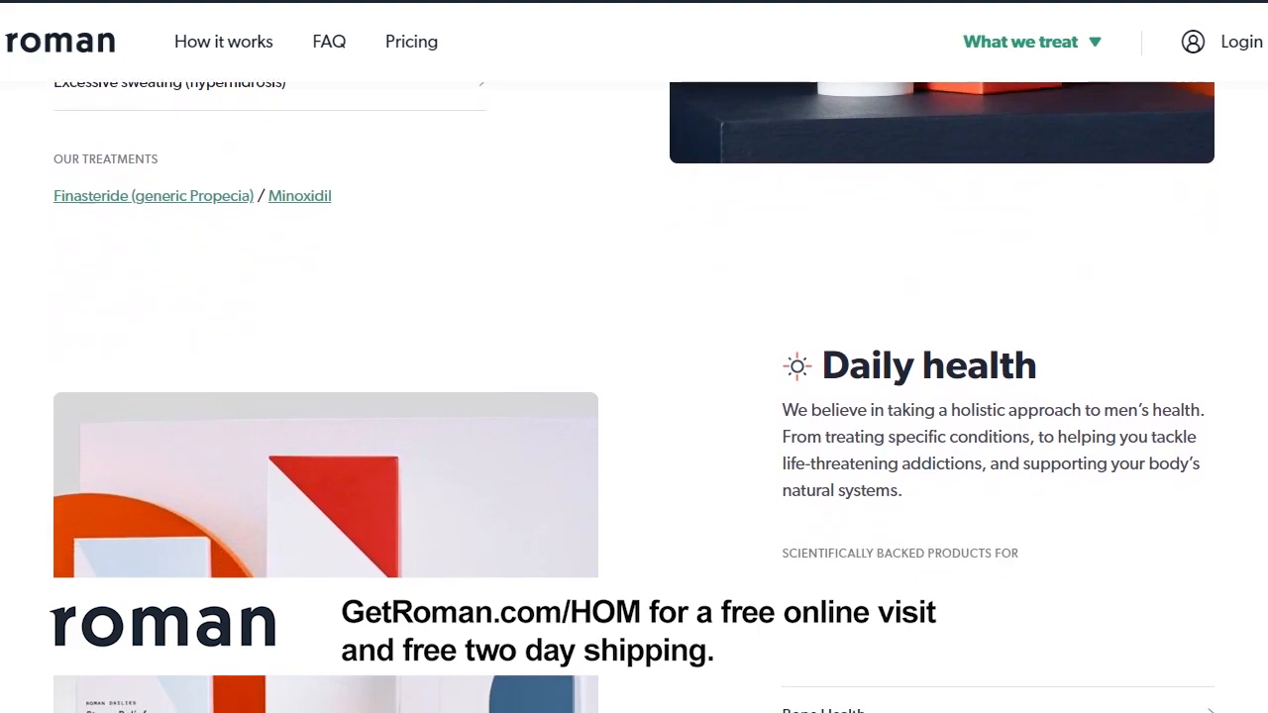
{"action": "scroll", "scroll_direction": "down", "scroll_amount": 3}
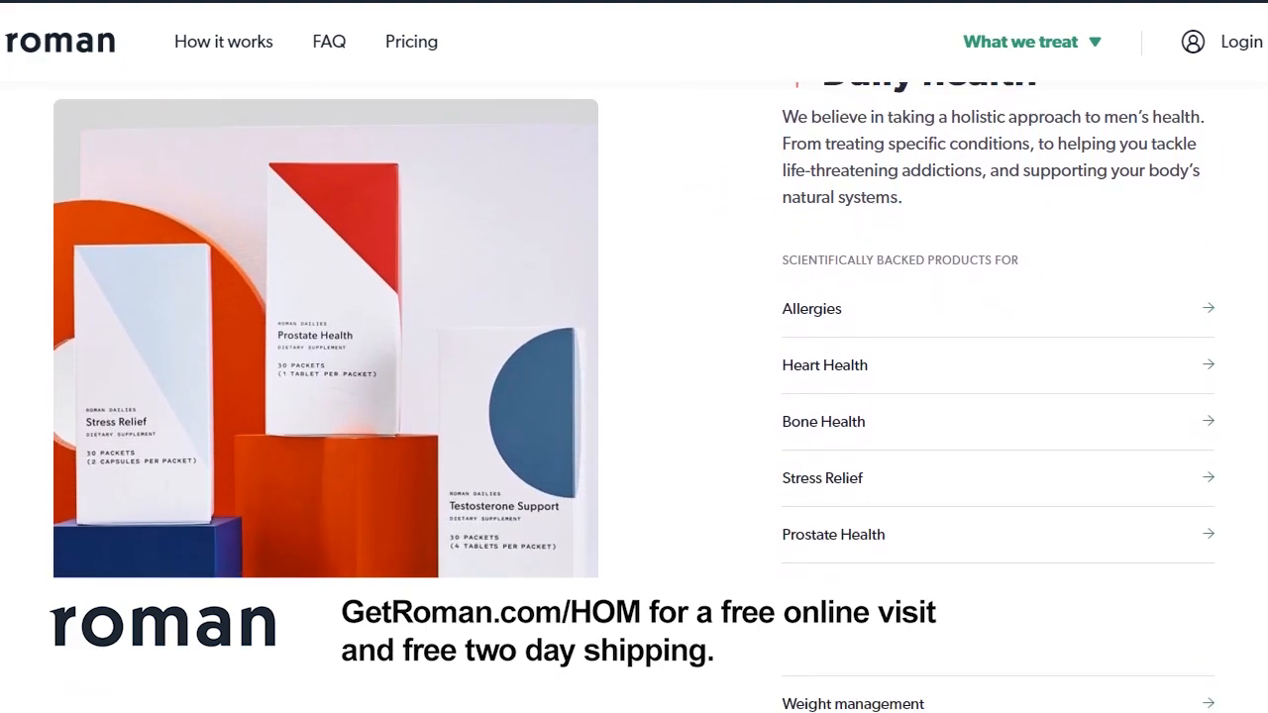
{"action": "scroll", "scroll_direction": "down", "scroll_amount": 3}
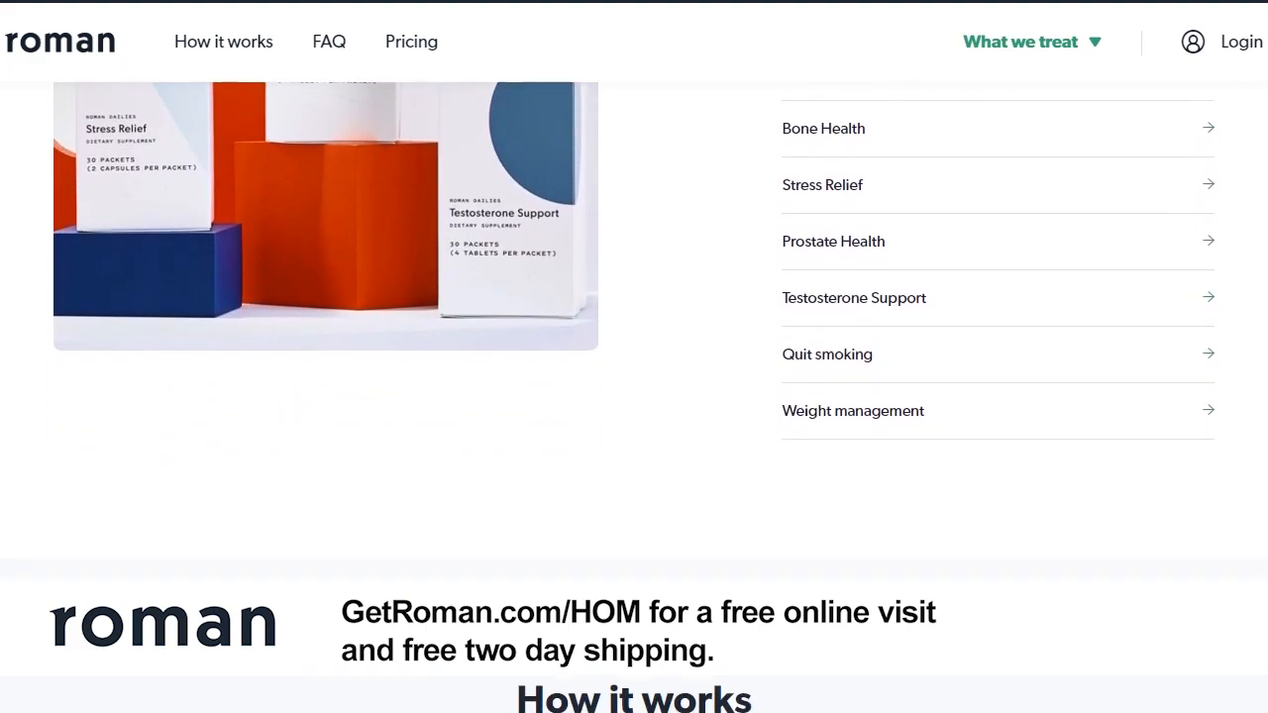
{"action": "scroll", "scroll_direction": "down", "scroll_amount": 3}
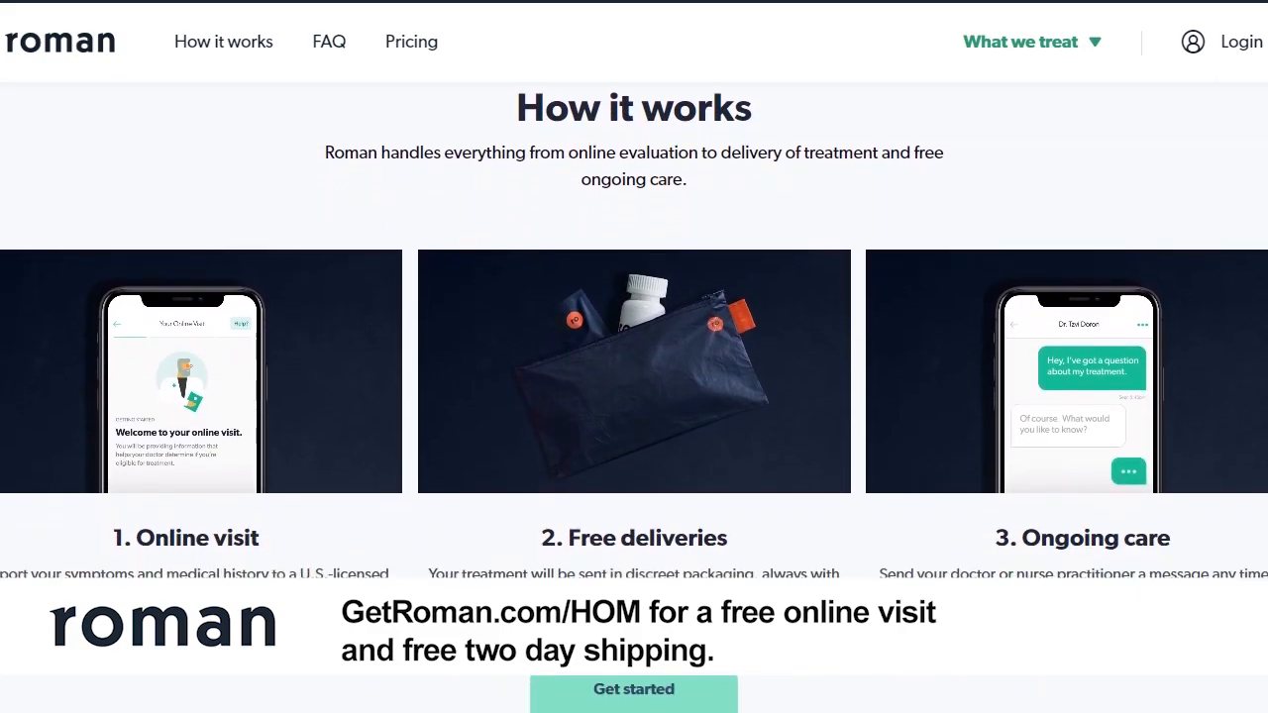
{"action": "scroll", "scroll_direction": "down", "scroll_amount": 3}
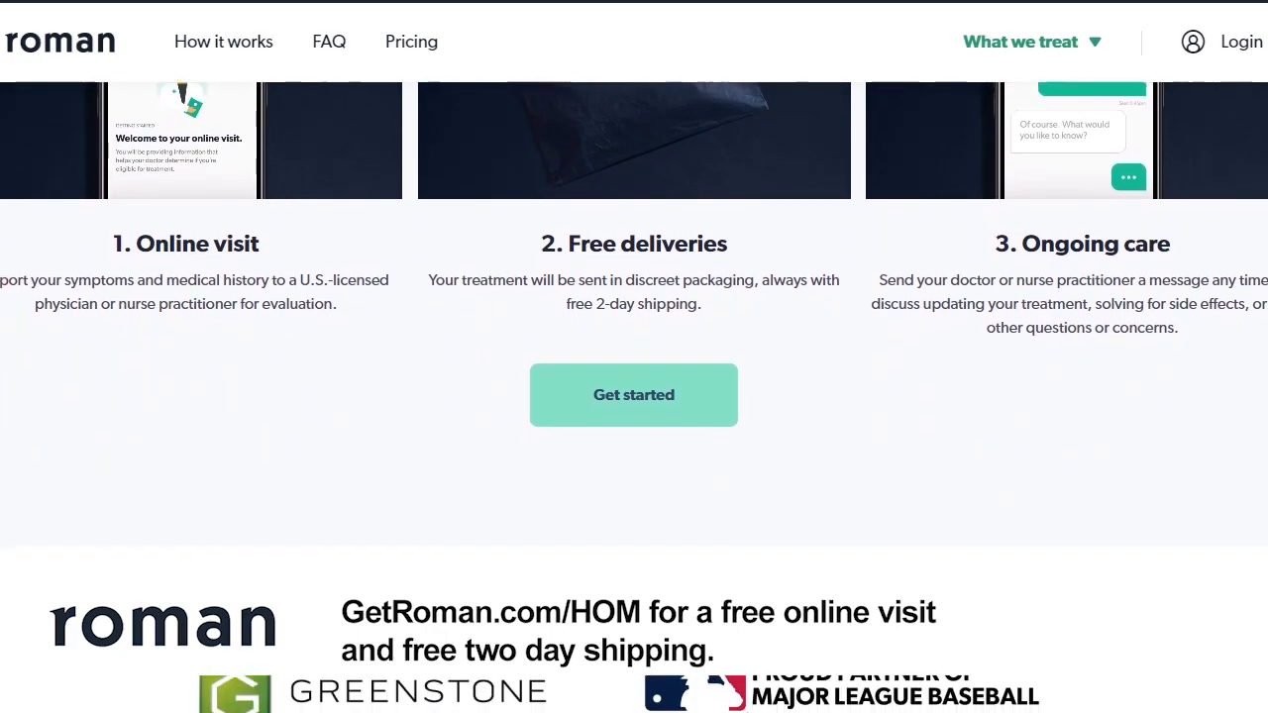
{"action": "scroll", "scroll_direction": "down", "scroll_amount": 3}
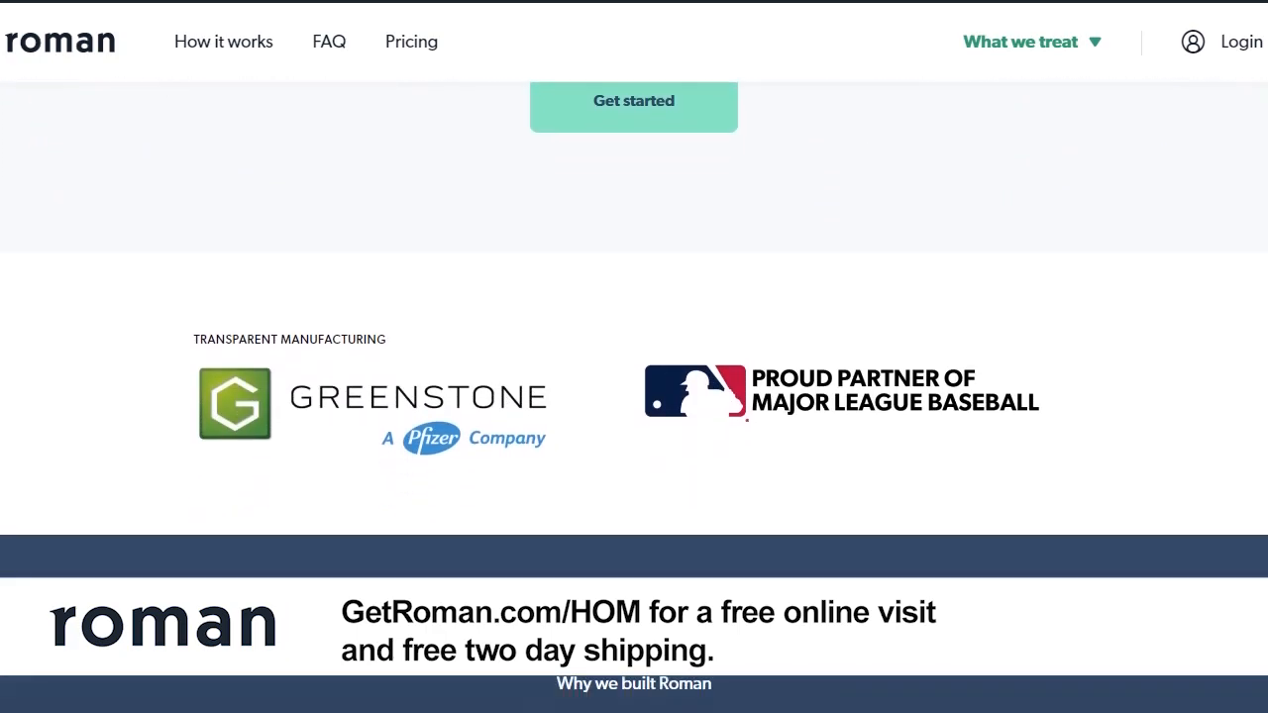
{"action": "scroll", "scroll_direction": "down", "scroll_amount": 3}
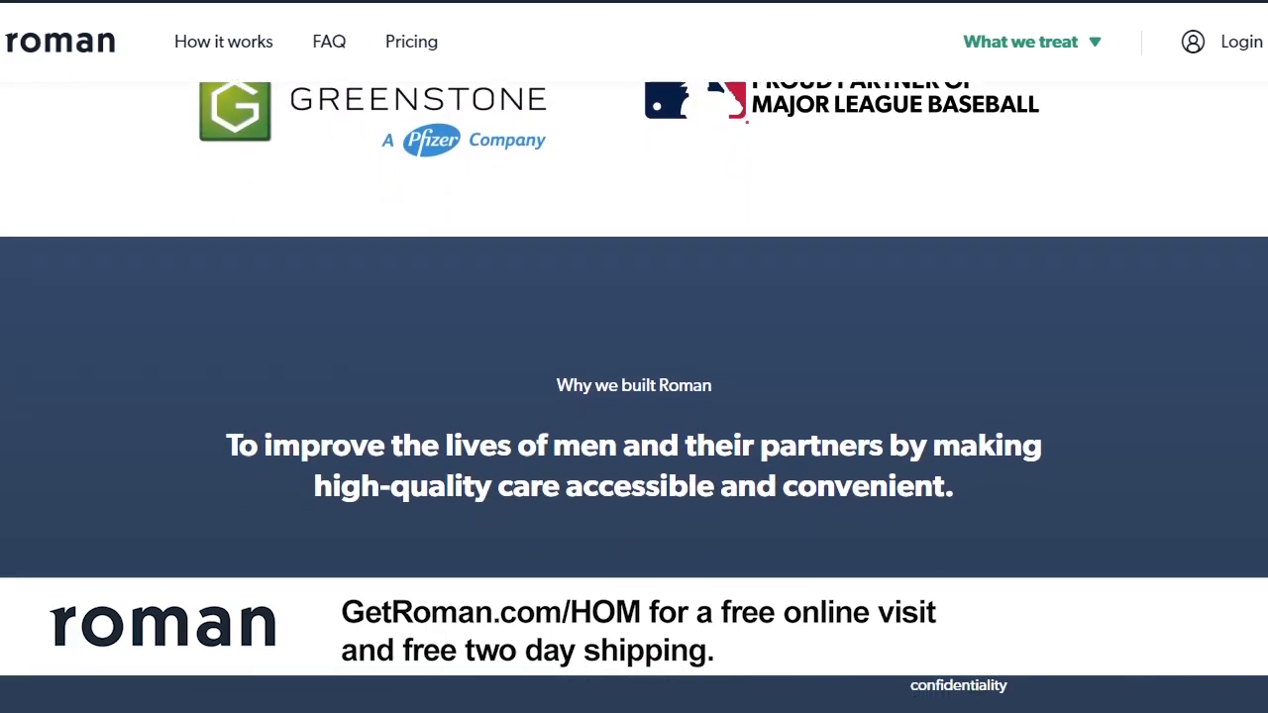
{"action": "scroll", "scroll_direction": "down", "scroll_amount": 3}
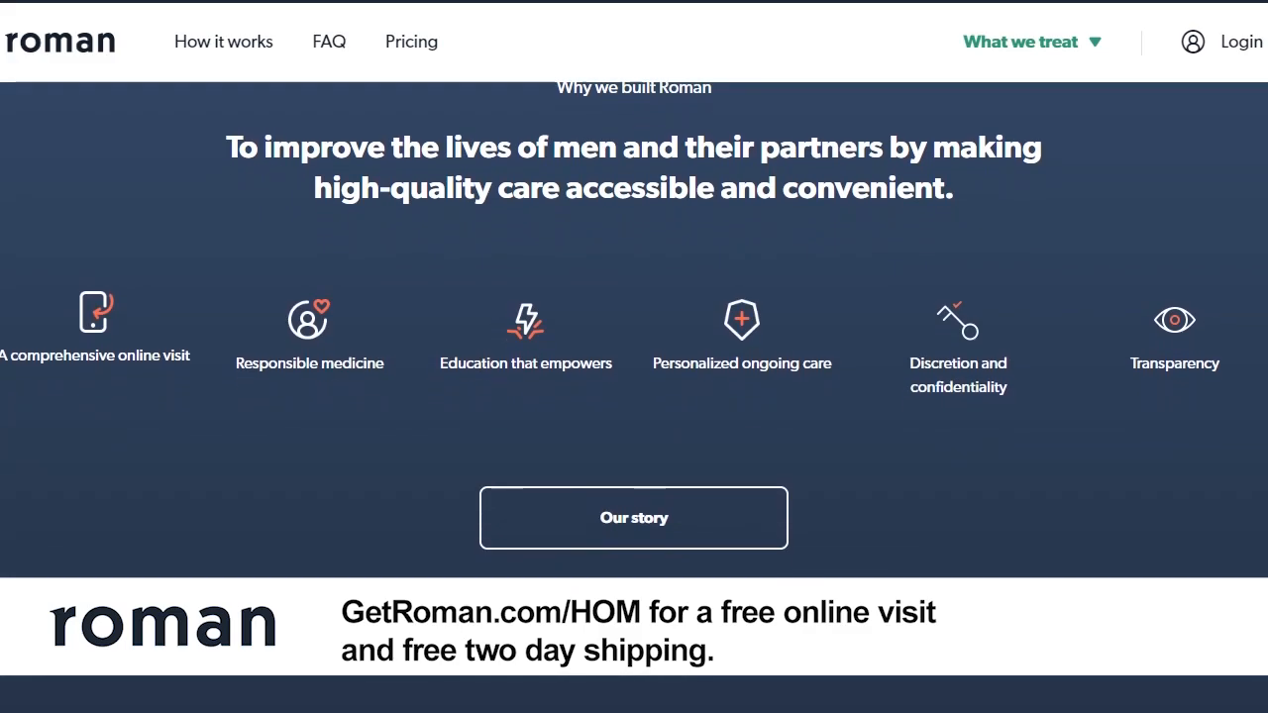
{"action": "scroll", "scroll_direction": "down", "scroll_amount": 3}
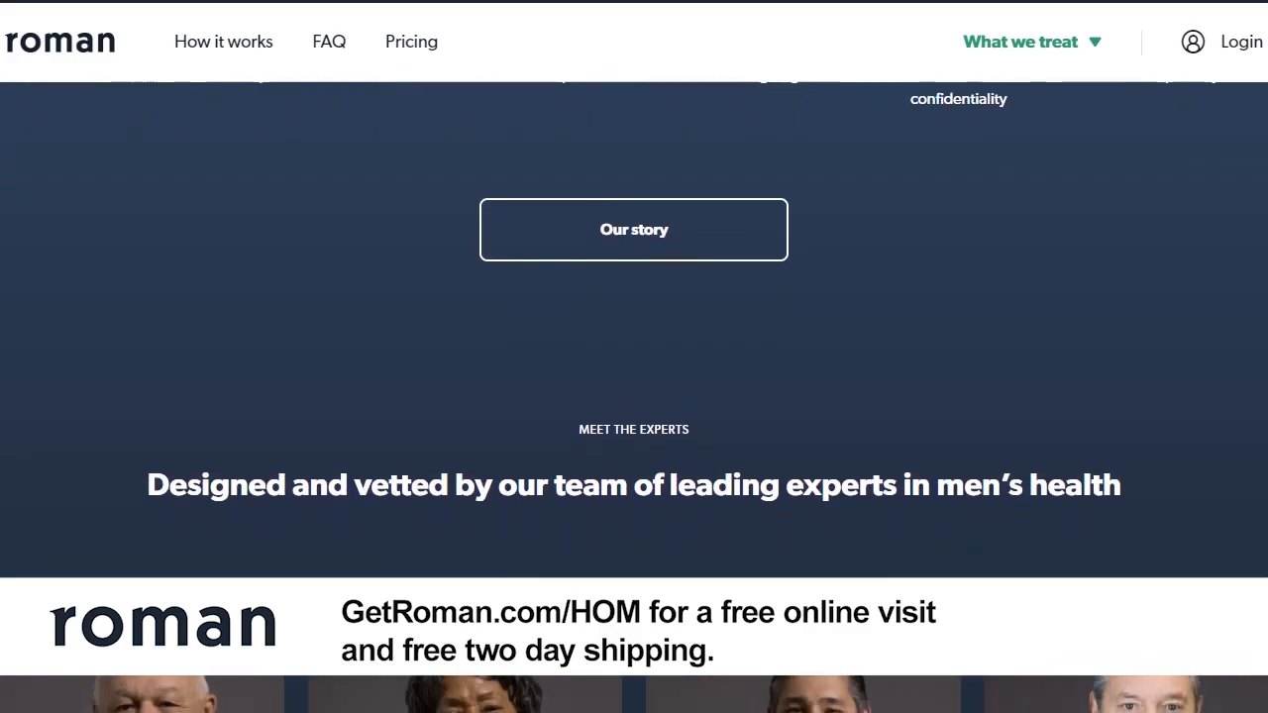